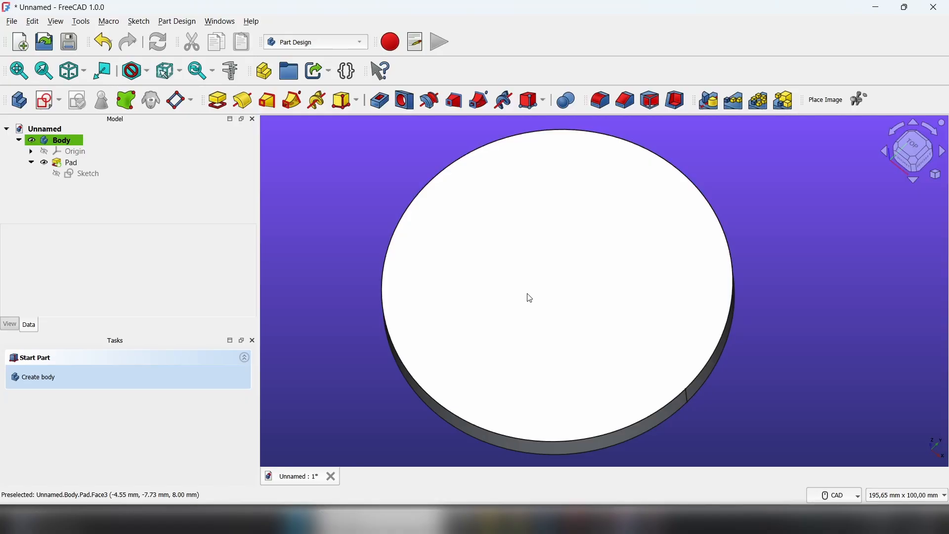
Sketch a small hole circle on the disc's top face, 39.91 mm from centre.
click(529, 297)
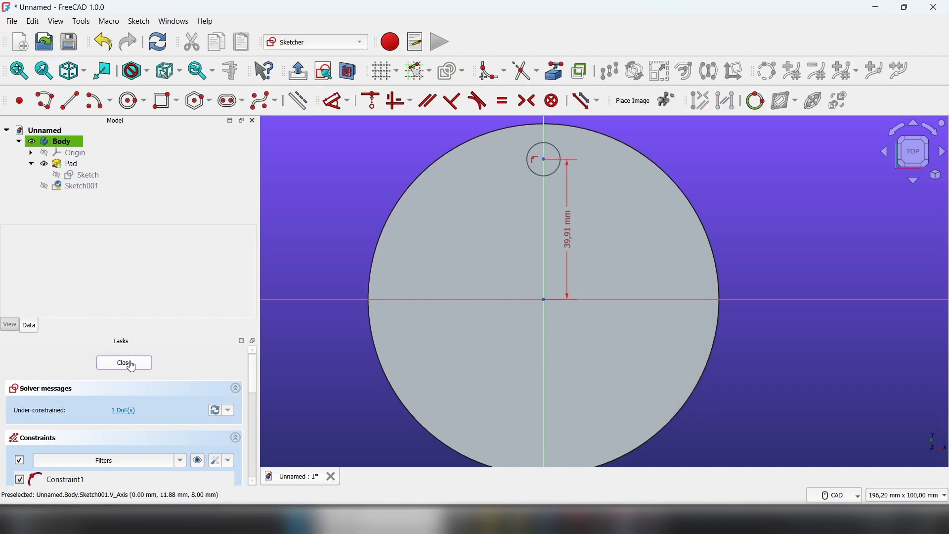
click(123, 362)
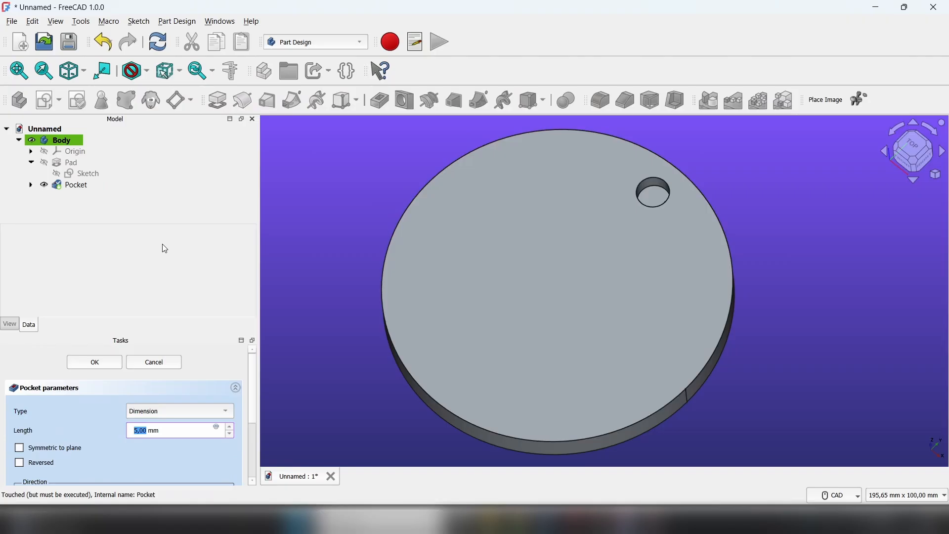
Confirm the through-hole pocket and select the Pocket feature in the model tree.
click(94, 361)
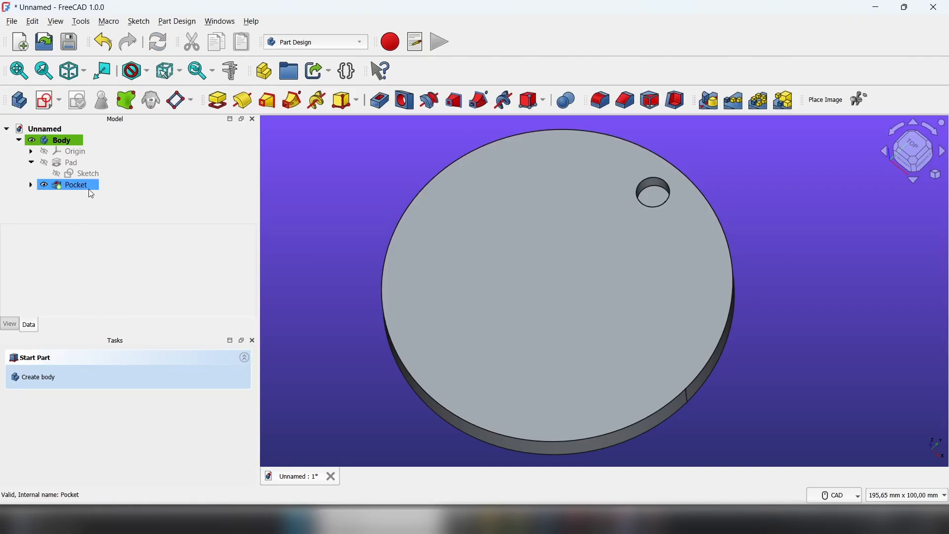
click(76, 184)
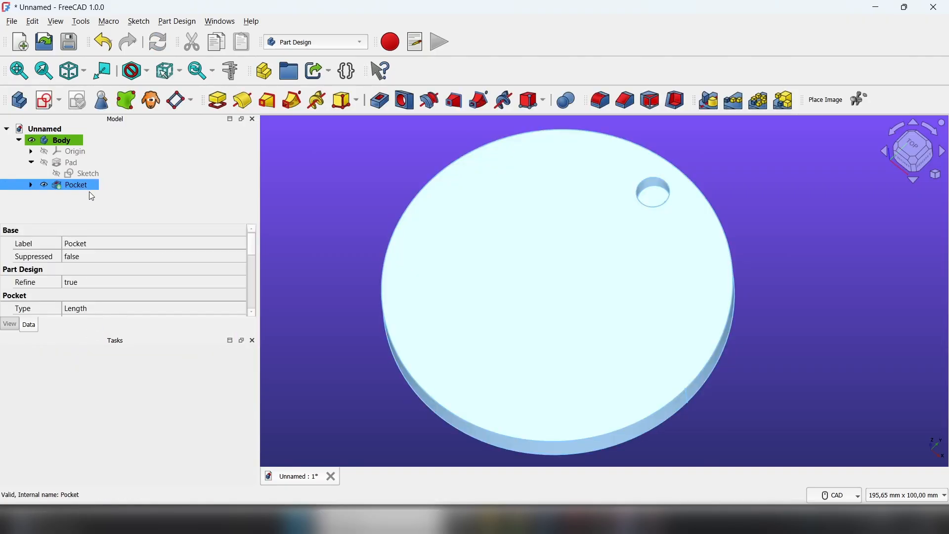
mouse_move(758, 100)
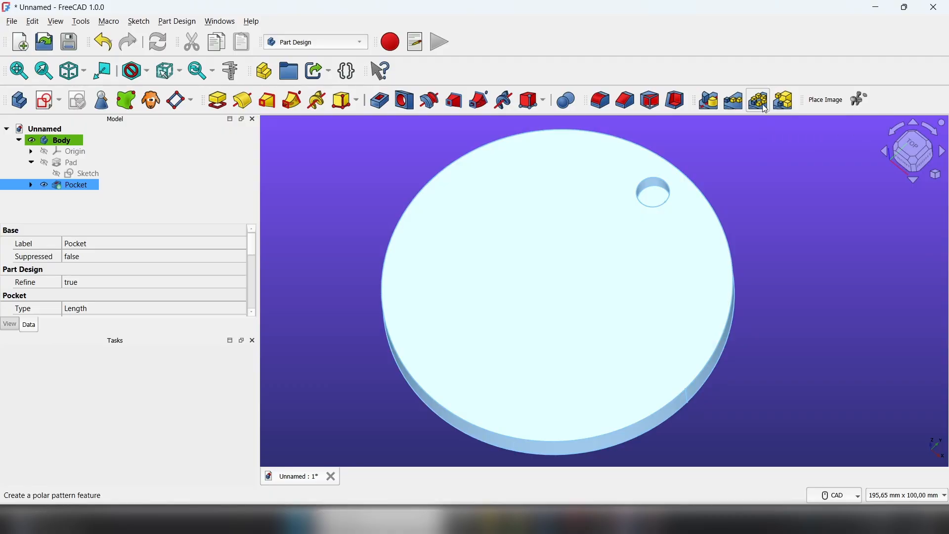
Start a polar pattern of the hole and open its rotation Axis choices.
click(757, 100)
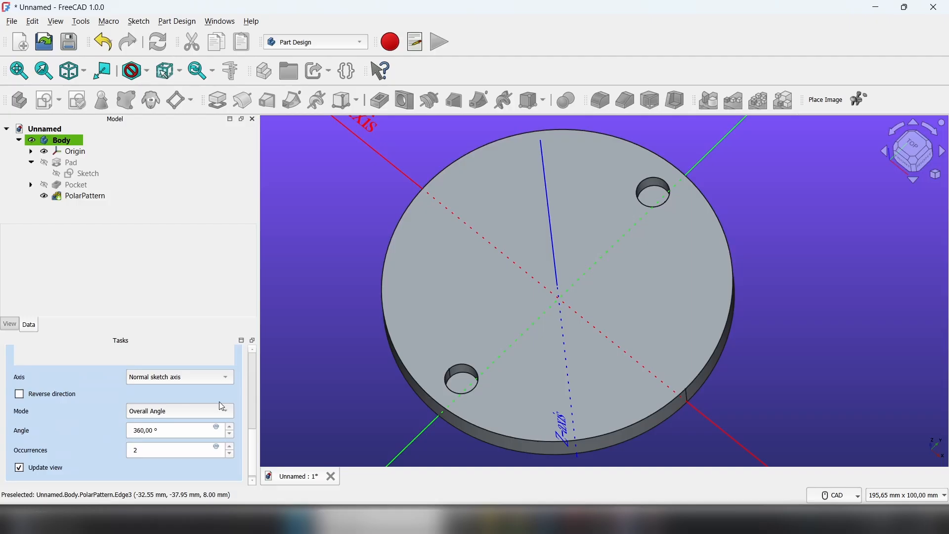
click(178, 376)
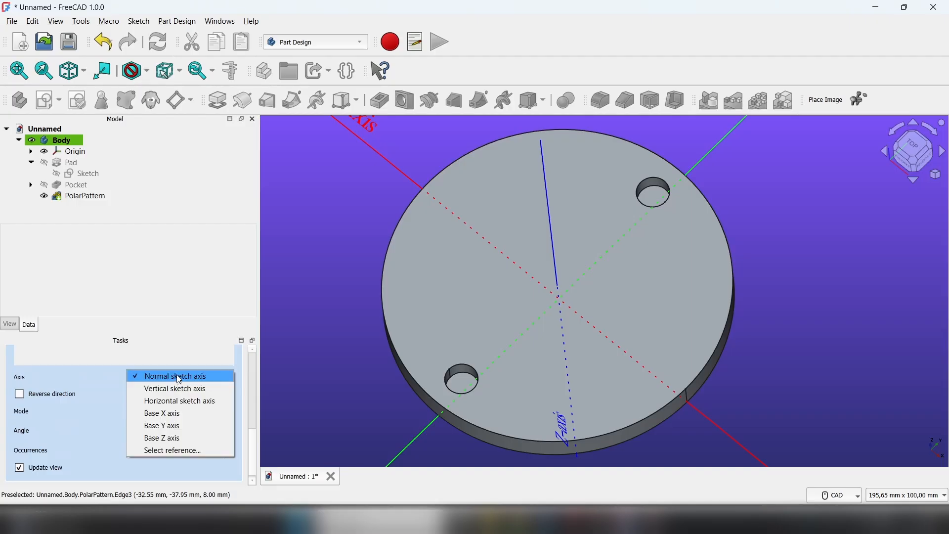
mouse_move(177, 379)
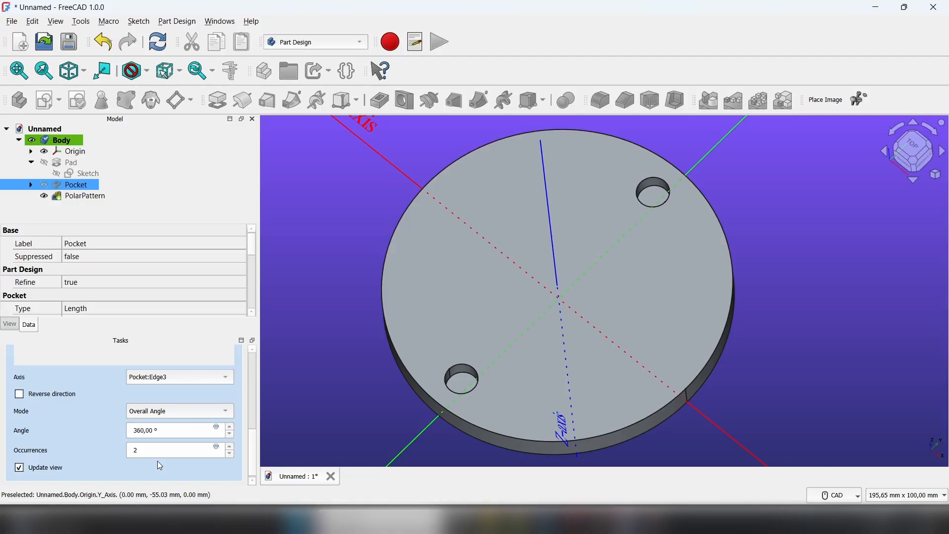
Pattern the hole with 6 occurrences over 360° and confirm it.
click(175, 450)
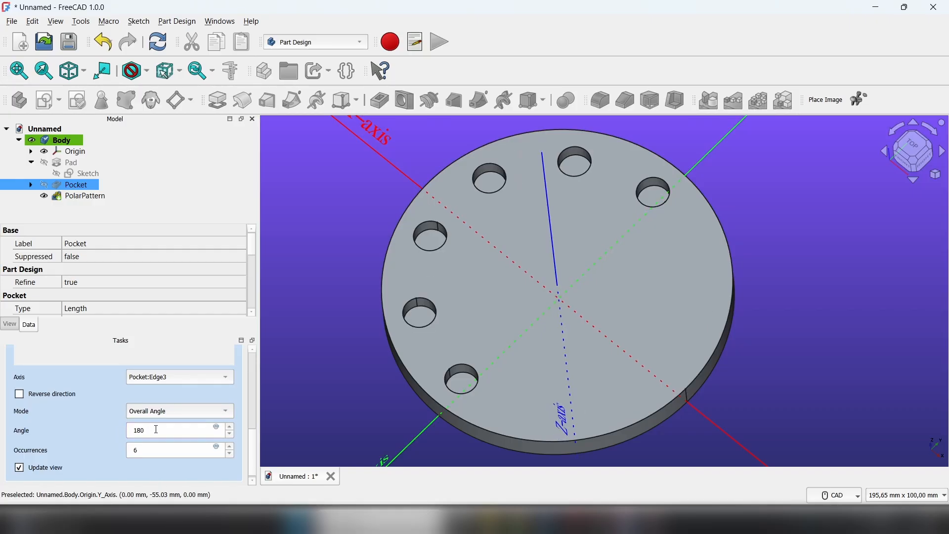
text(360)
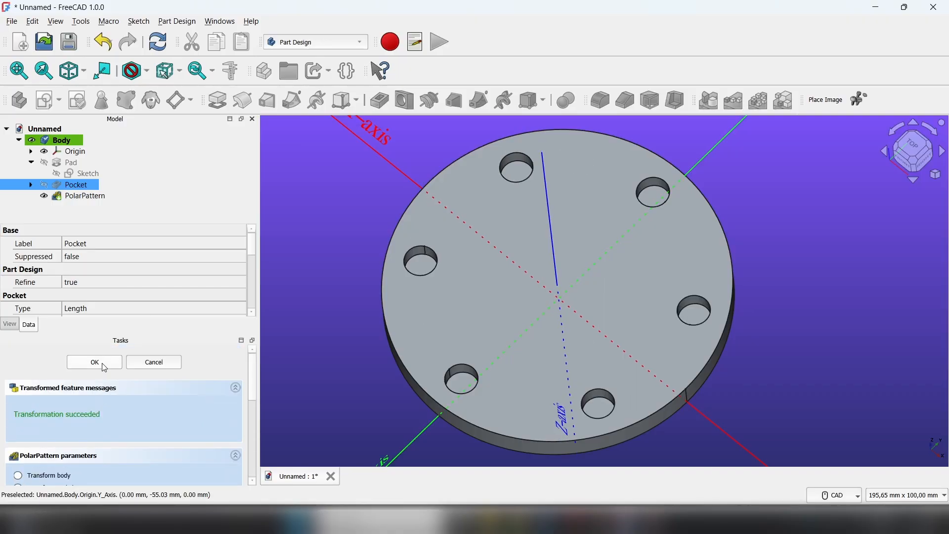
click(94, 361)
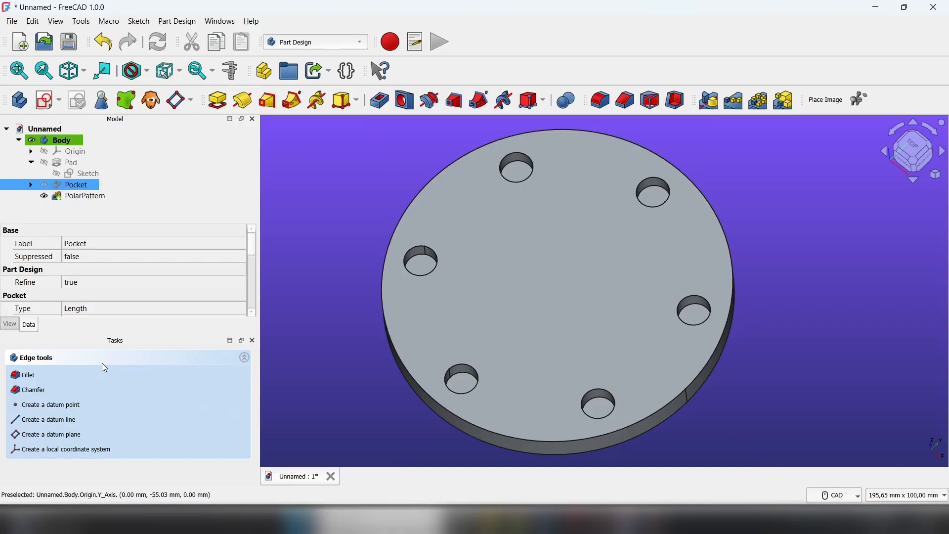